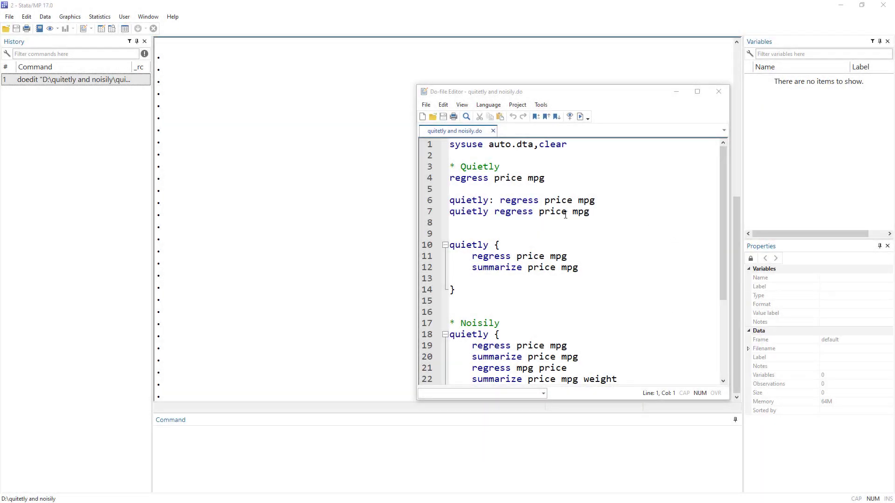
pyautogui.moveTo(535, 203)
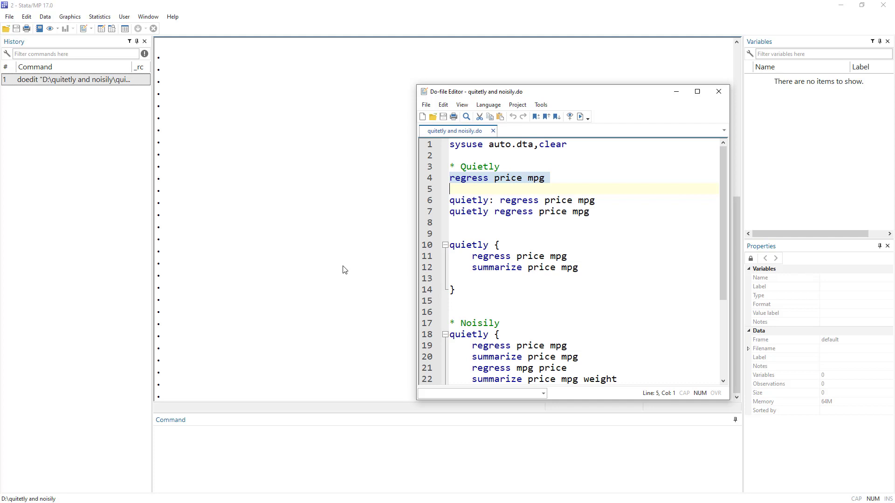
pyautogui.moveTo(444, 199)
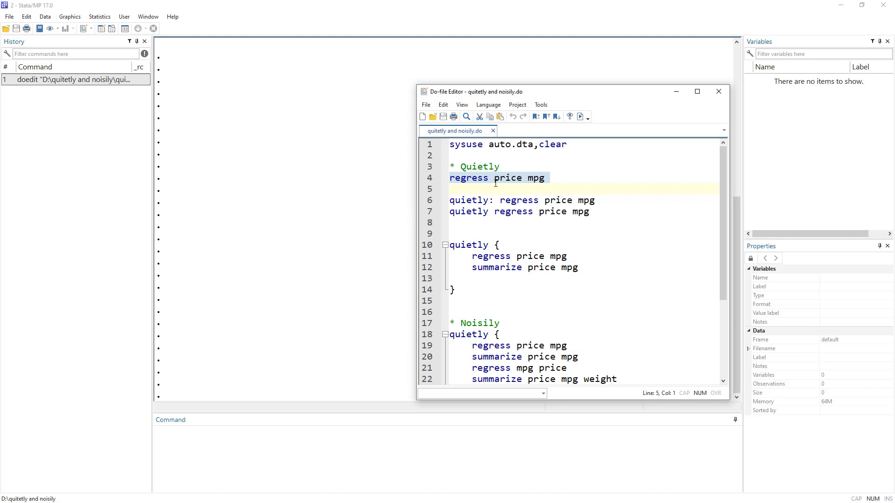
# Run line 1 to load the auto dataset, then the plain regress price mpg line
pyautogui.click(481, 166)
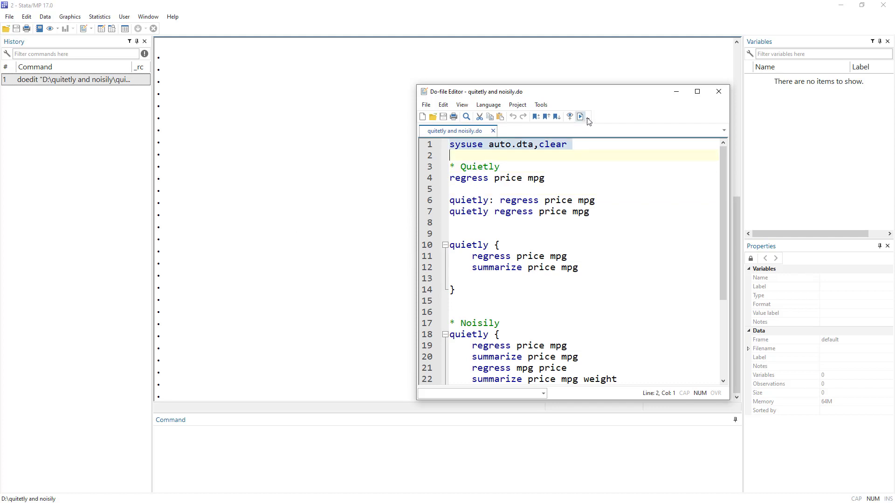
pyautogui.click(580, 117)
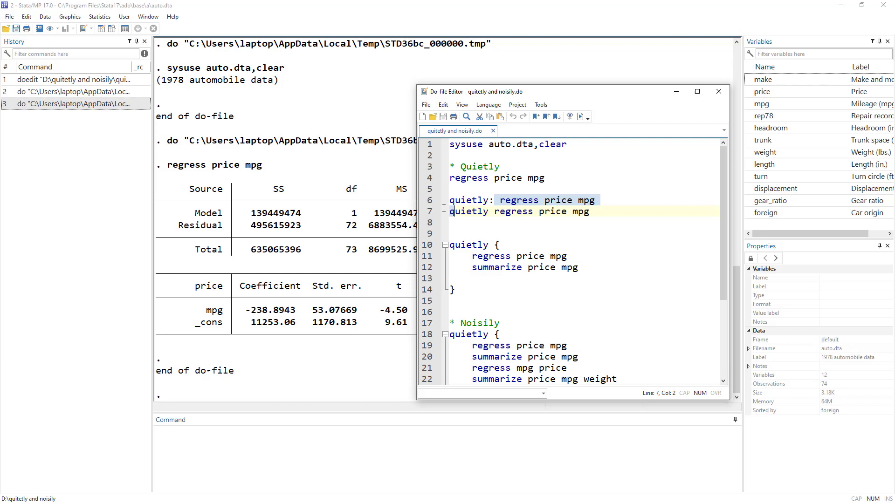
# Highlight the quietly prefix on line 6 and bring the full regression table forward in Results
pyautogui.click(451, 200)
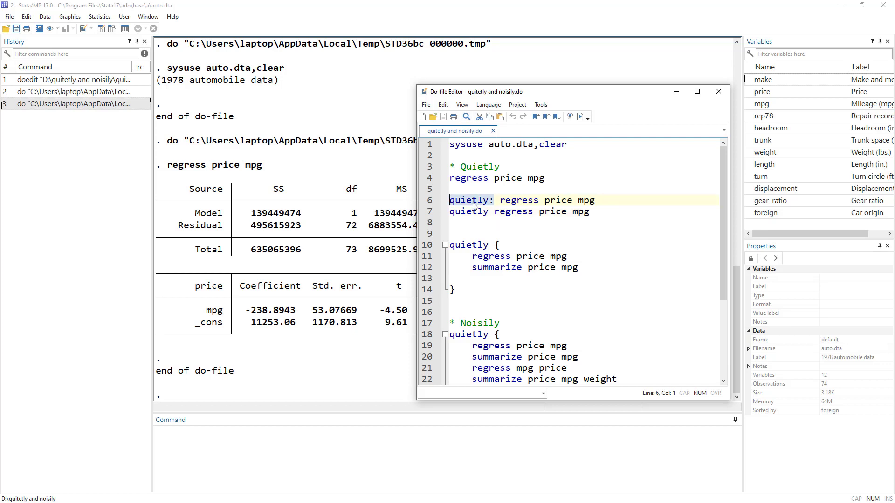
pyautogui.click(515, 200)
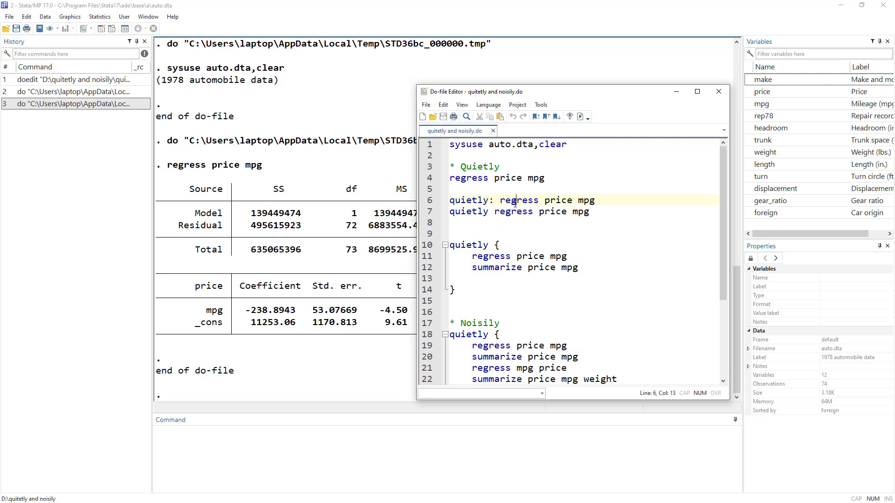
pyautogui.doubleClick(519, 200)
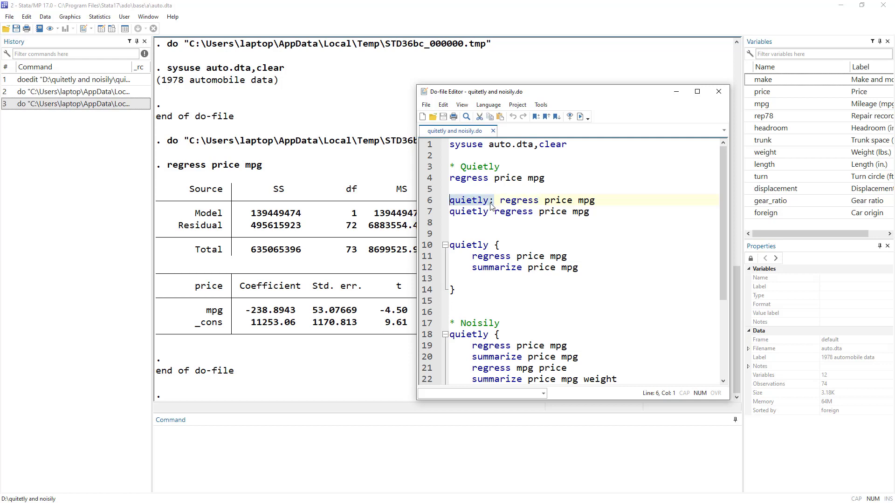
pyautogui.click(489, 200)
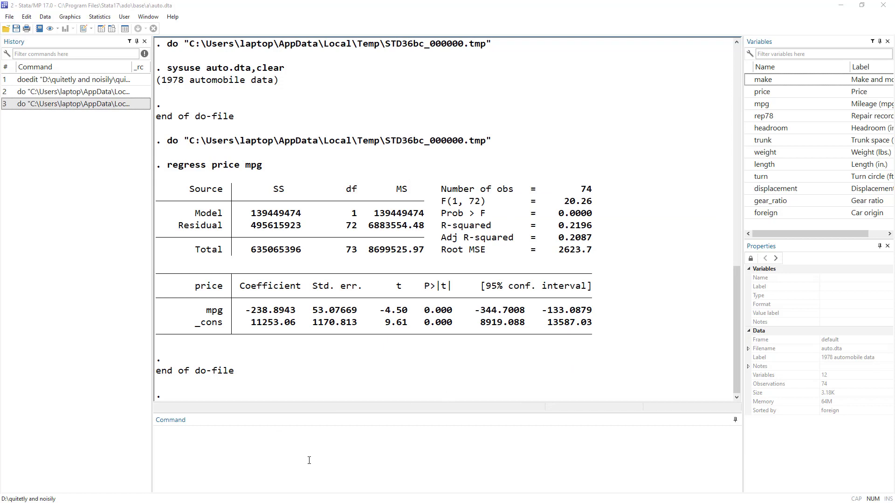
# Look up 'help quietly' from the Command window before running the quietly-prefixed regression
pyautogui.write('help')
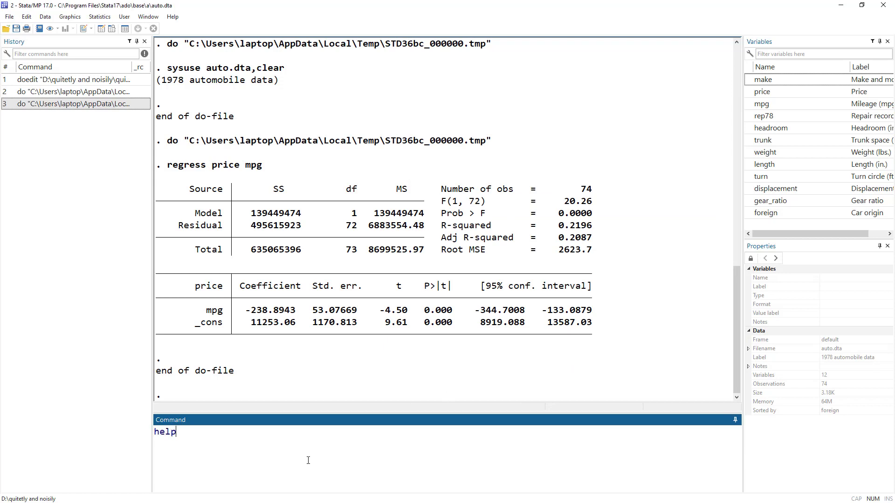
pyautogui.write('qui')
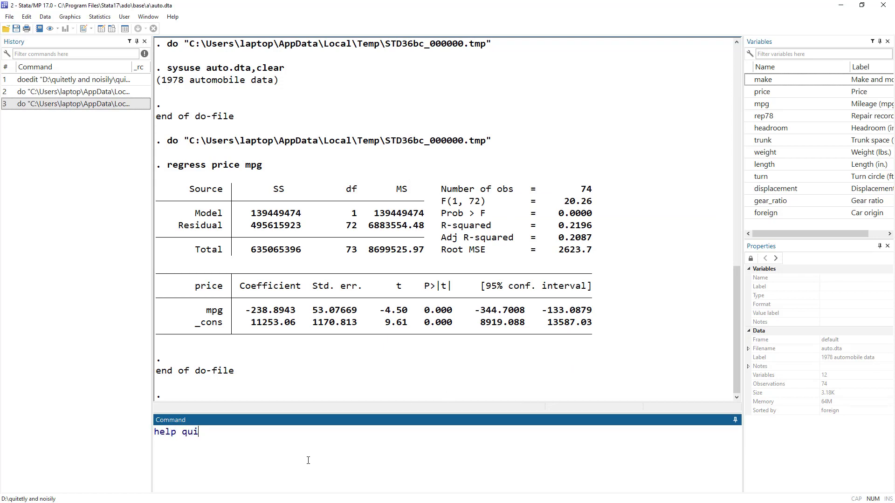
pyautogui.press('Return')
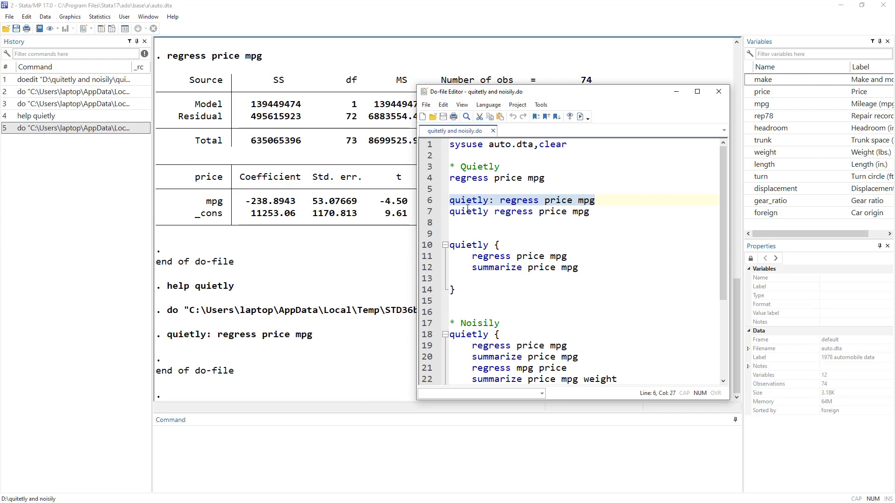
pyautogui.moveTo(197, 347)
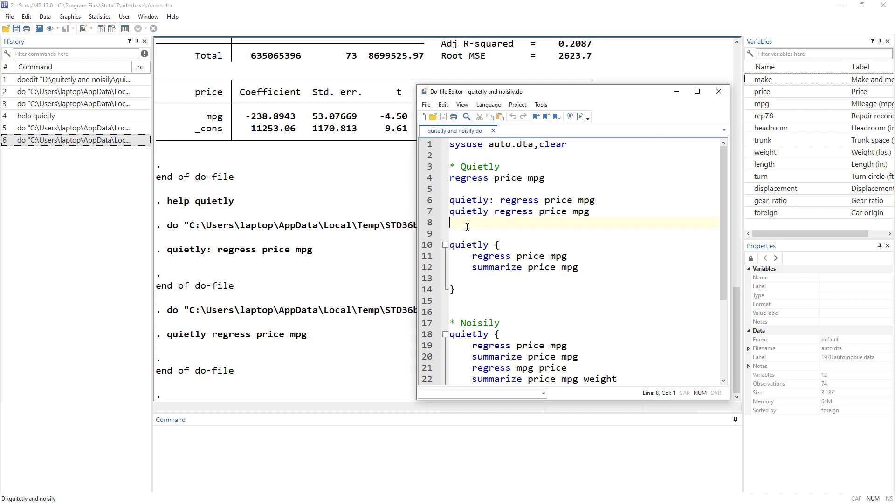
# Write 'replace weight=1' on line 9 and run it, reporting 74 real changes made
pyautogui.write('replace pric')
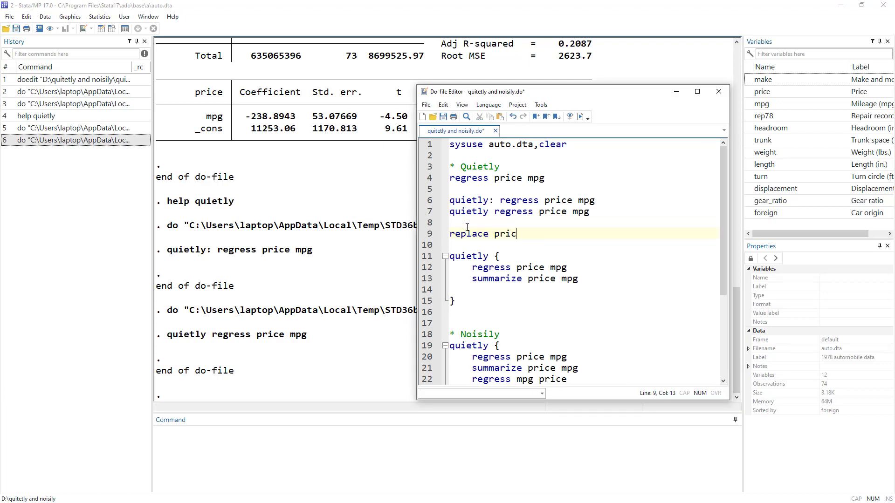
pyautogui.write('e=1')
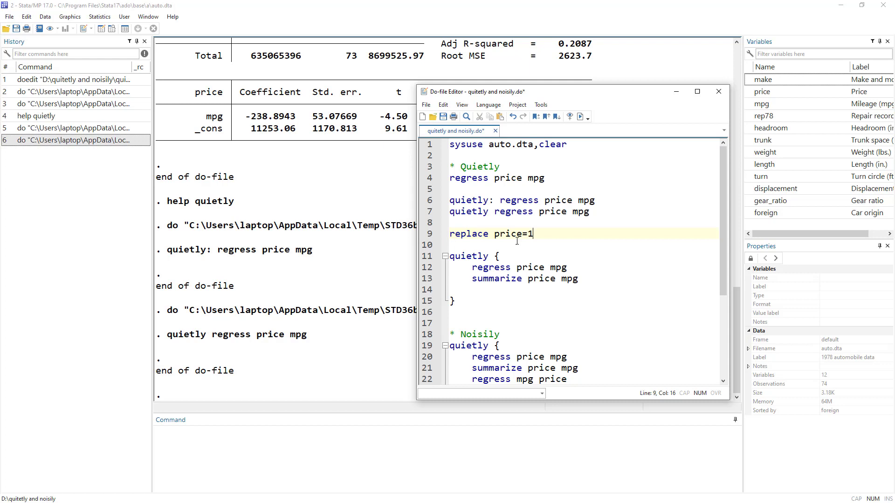
pyautogui.doubleClick(507, 233)
pyautogui.write('weight')
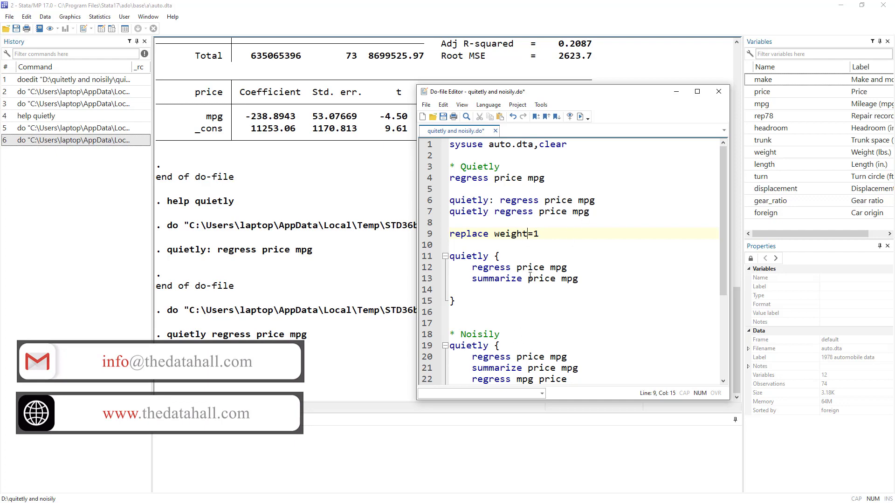
pyautogui.scroll(-3)
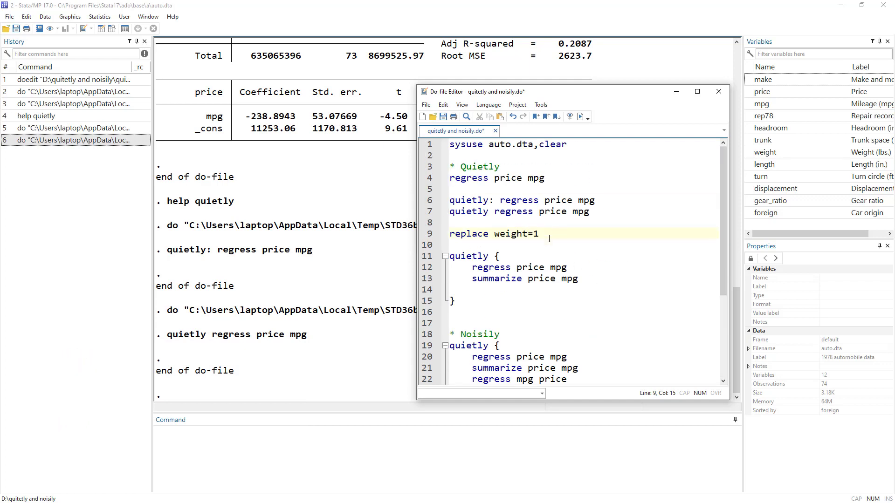
pyautogui.moveTo(450, 233); pyautogui.dragTo(546, 244)
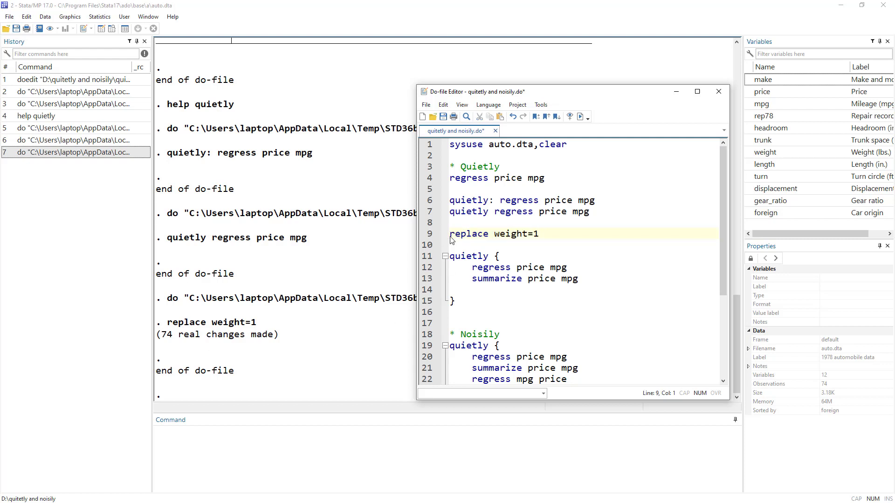
# Prefix line 9 with quietly, change weight to 2, and run it with no change count printed
pyautogui.write('qui')
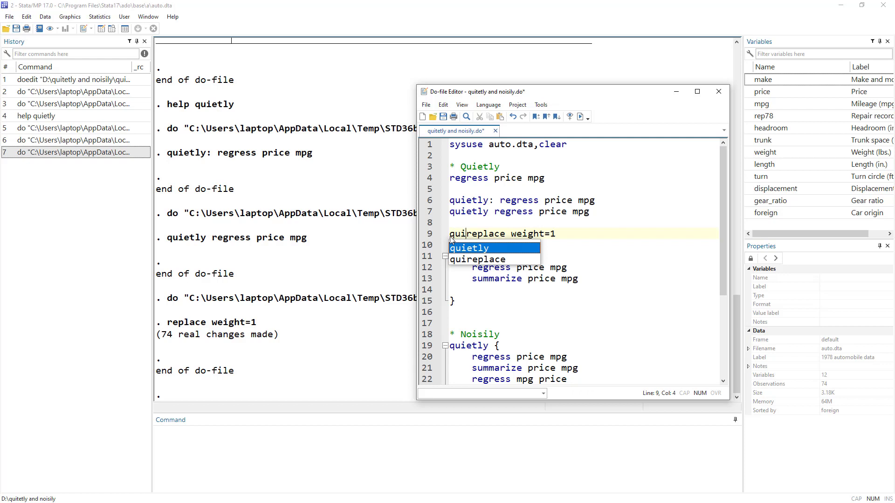
pyautogui.click(470, 248)
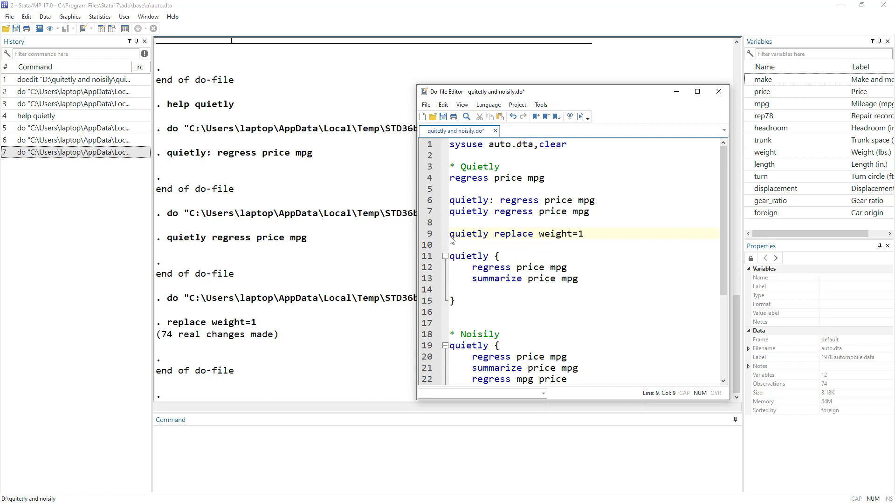
pyautogui.write('2')
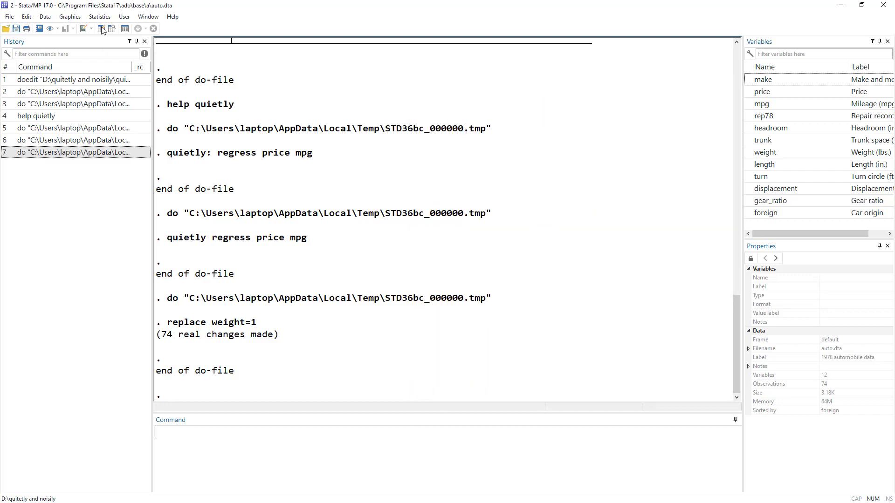
pyautogui.click(102, 29)
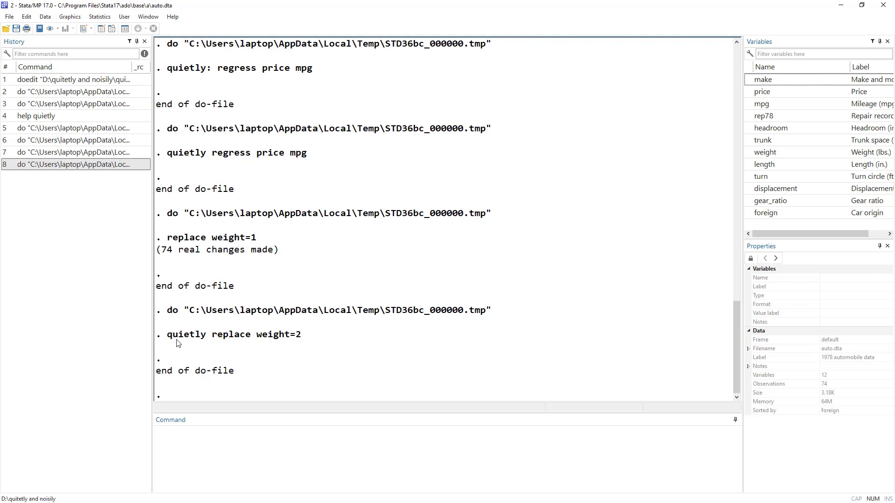
pyautogui.moveTo(225, 344)
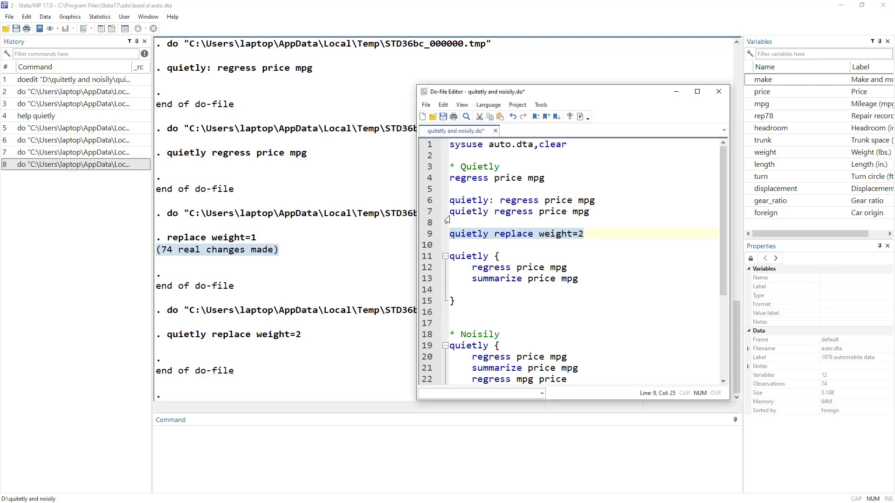
# Walk through the quietly { regress; summarize } block's braces and run it with no output
pyautogui.click(456, 255)
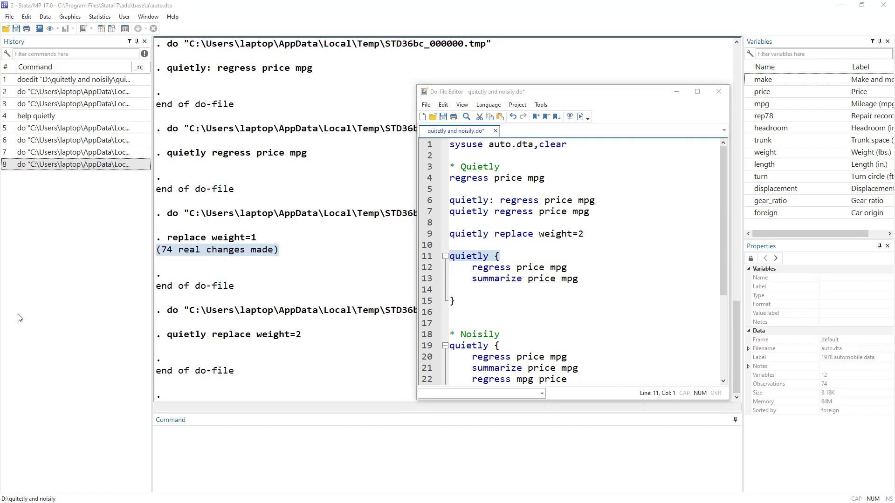
pyautogui.click(474, 267)
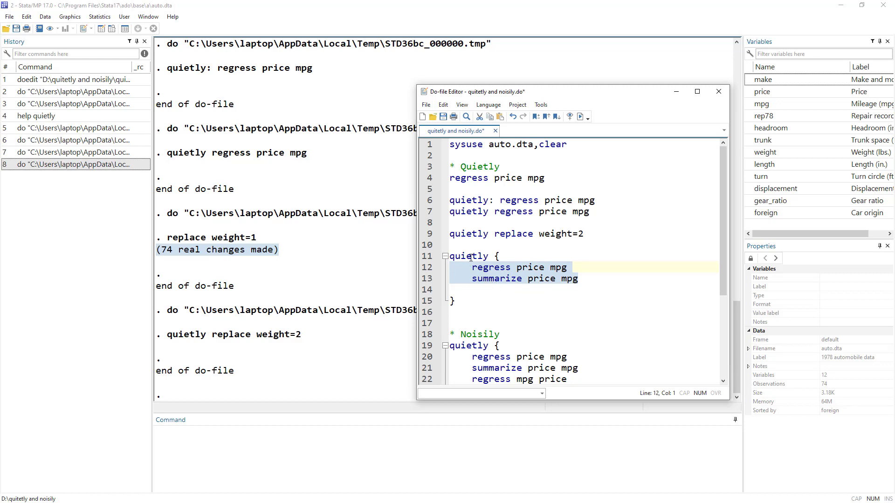
pyautogui.click(489, 212)
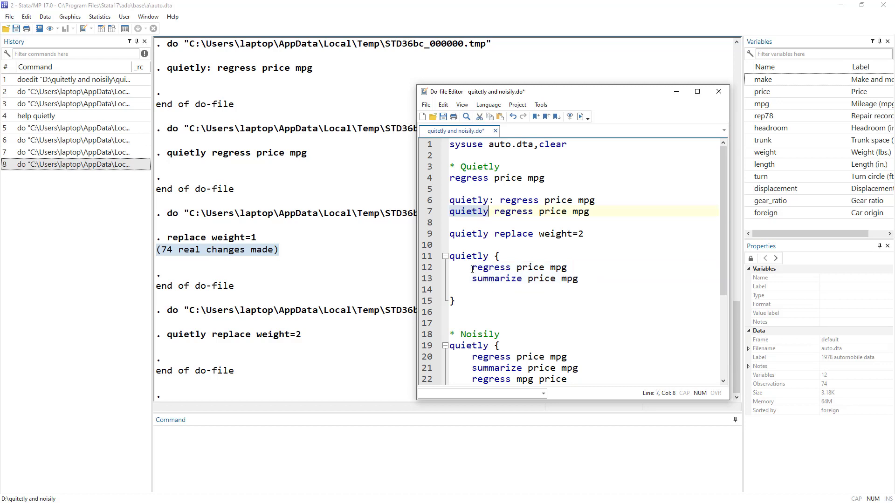
pyautogui.click(476, 267)
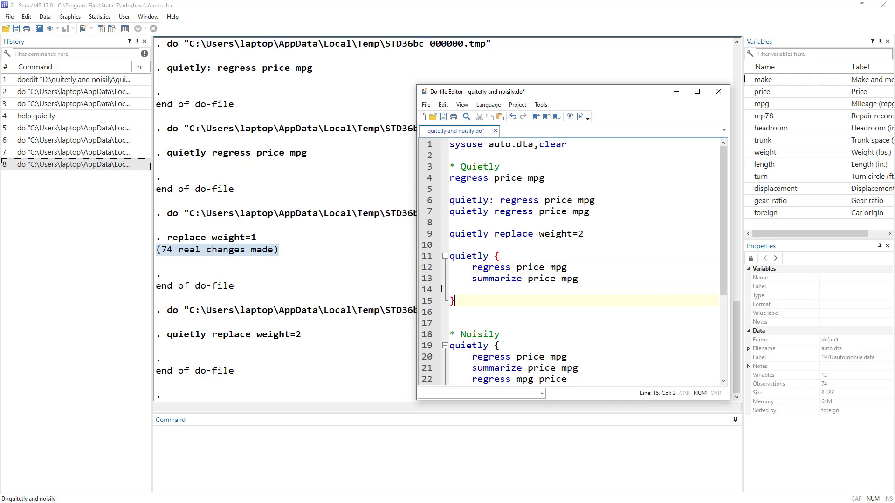
pyautogui.click(579, 116)
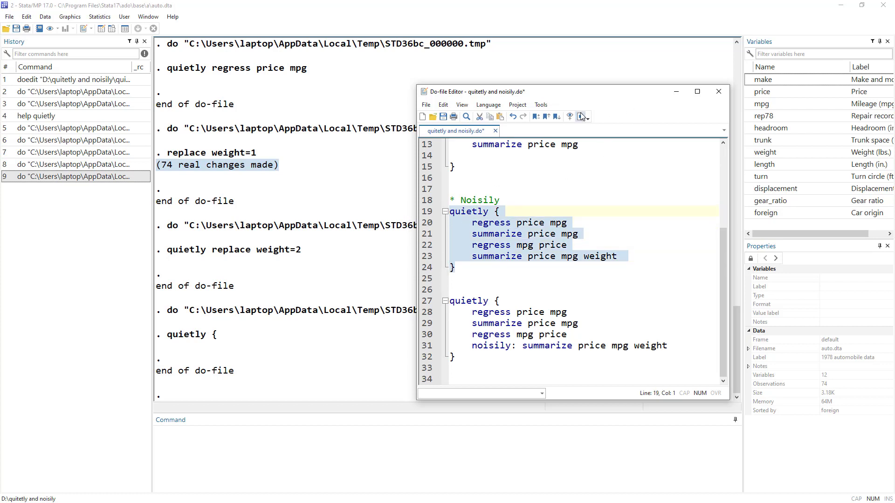
pyautogui.click(577, 117)
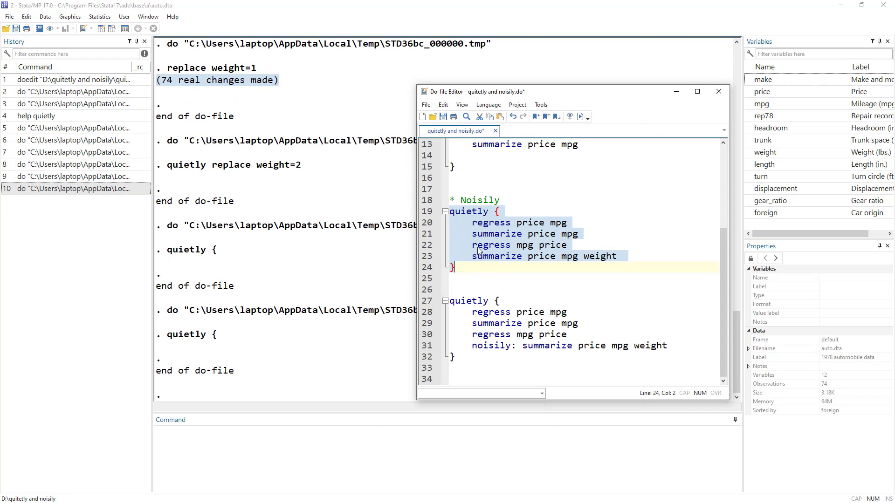
# Run the quietly block under the Noisily comment, moving focus to its noisily summarize line
pyautogui.click(475, 256)
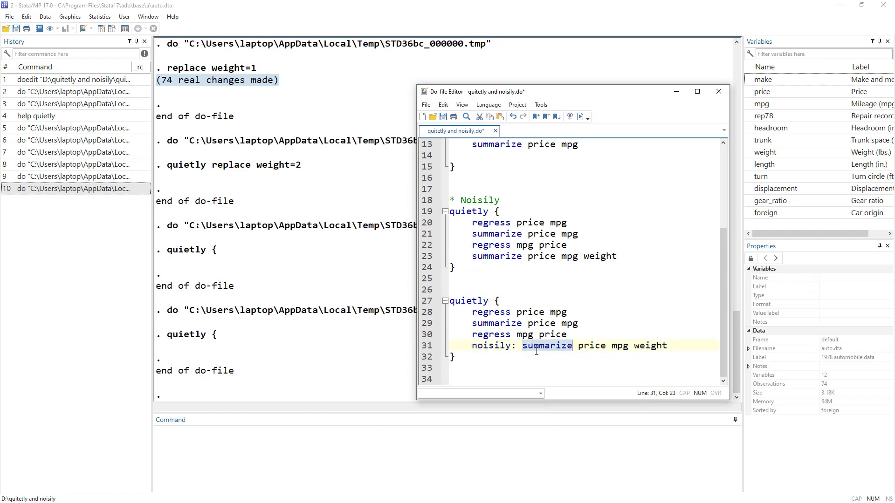
# Run the last quietly block so only 'noisily: summarize price mpg weight' prints, weight averaging 2
pyautogui.click(490, 345)
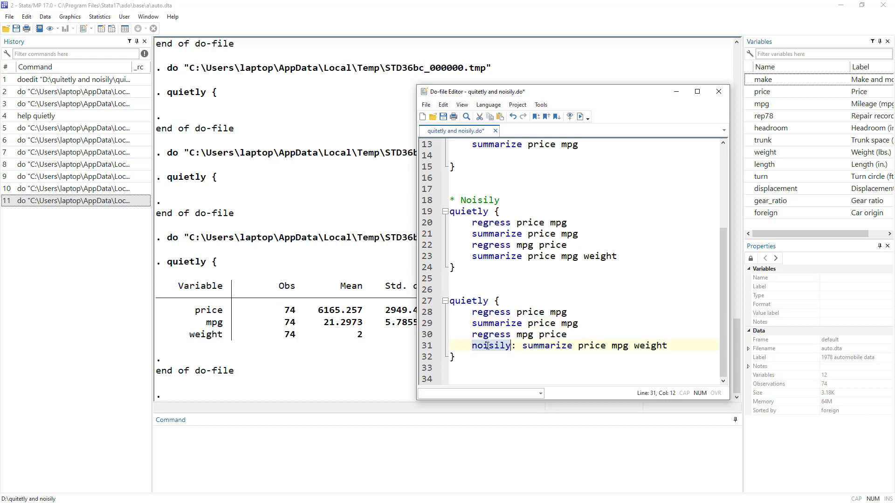
pyautogui.doubleClick(546, 345)
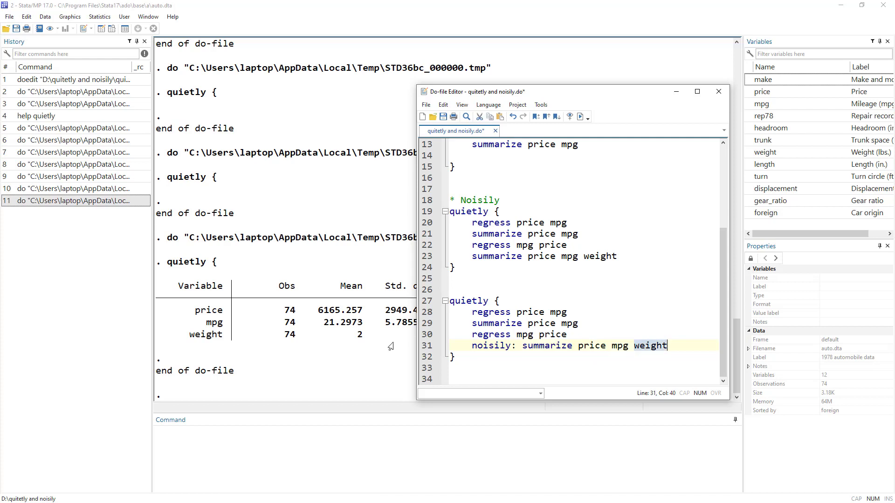
pyautogui.moveTo(302, 345)
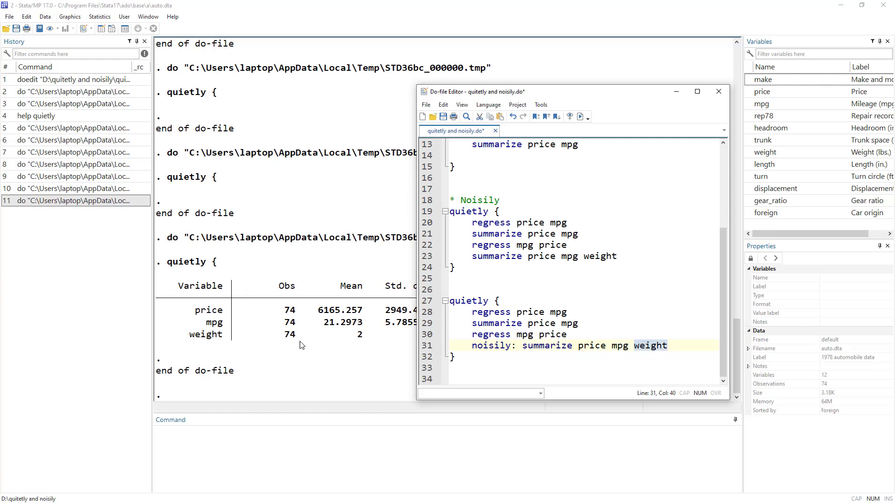